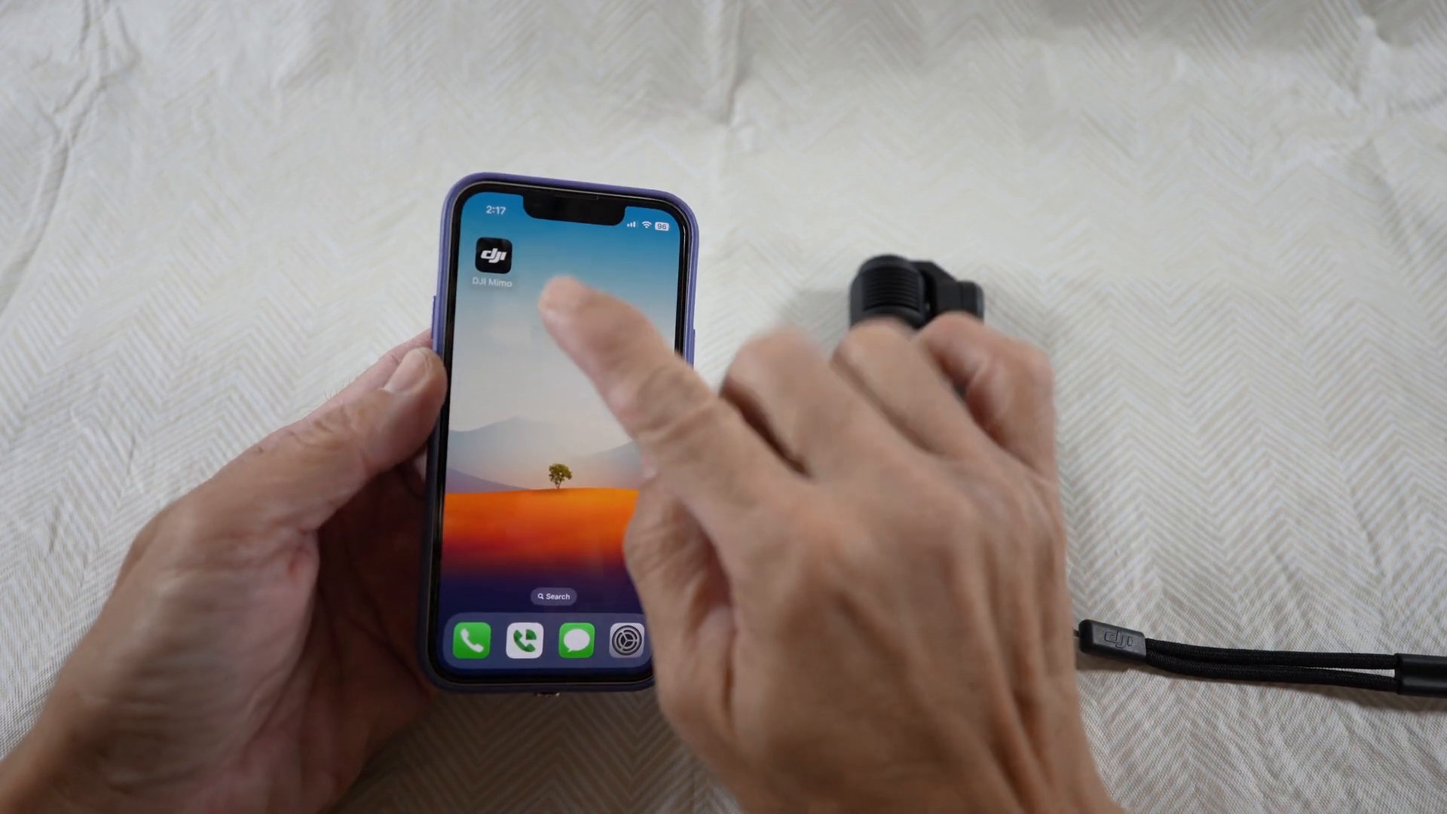
# Launch DJI Mimo and join the OsmoPocket3-42FE camera's Wi-Fi network
pyautogui.click(495, 256)
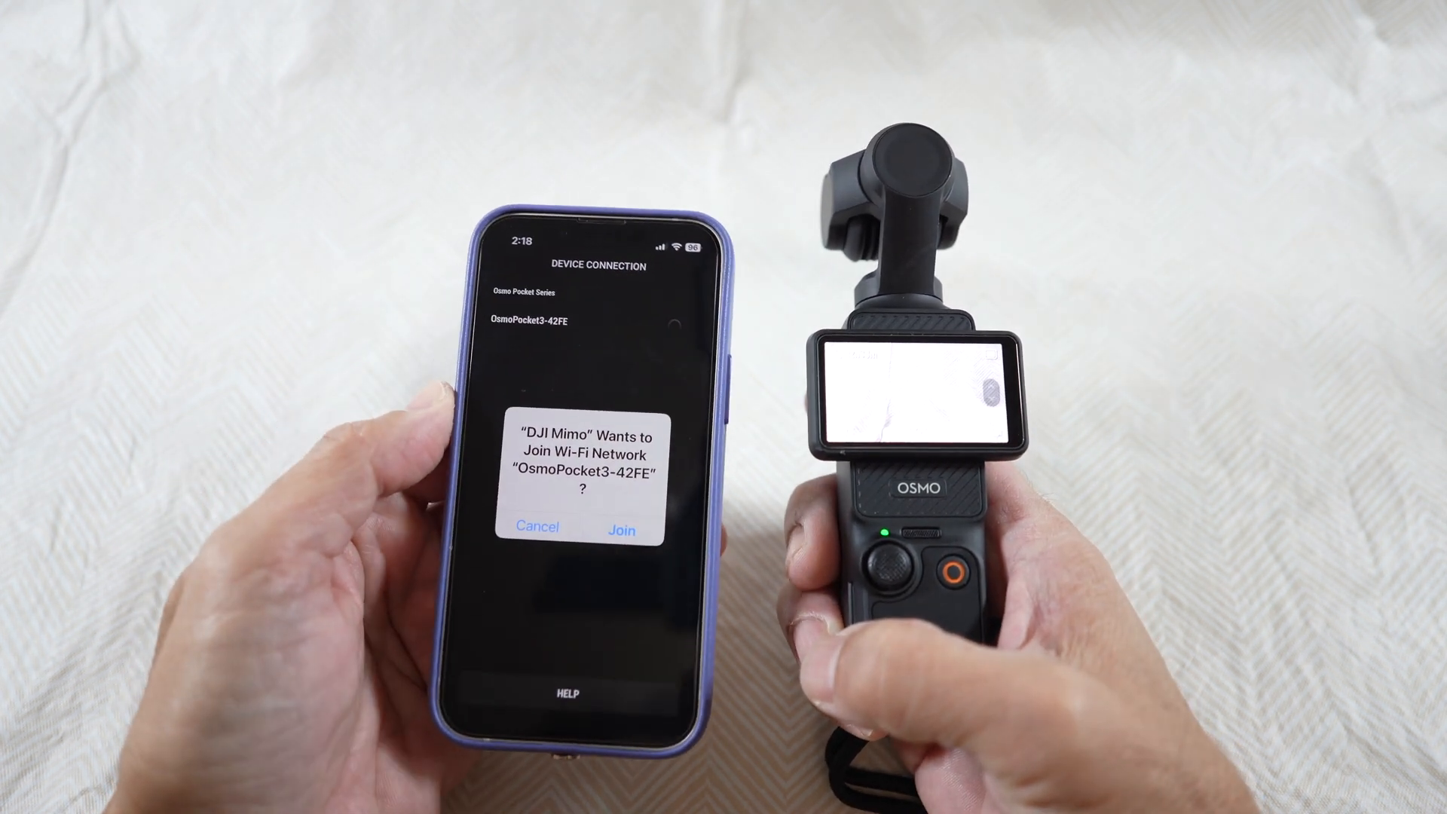
pyautogui.click(619, 528)
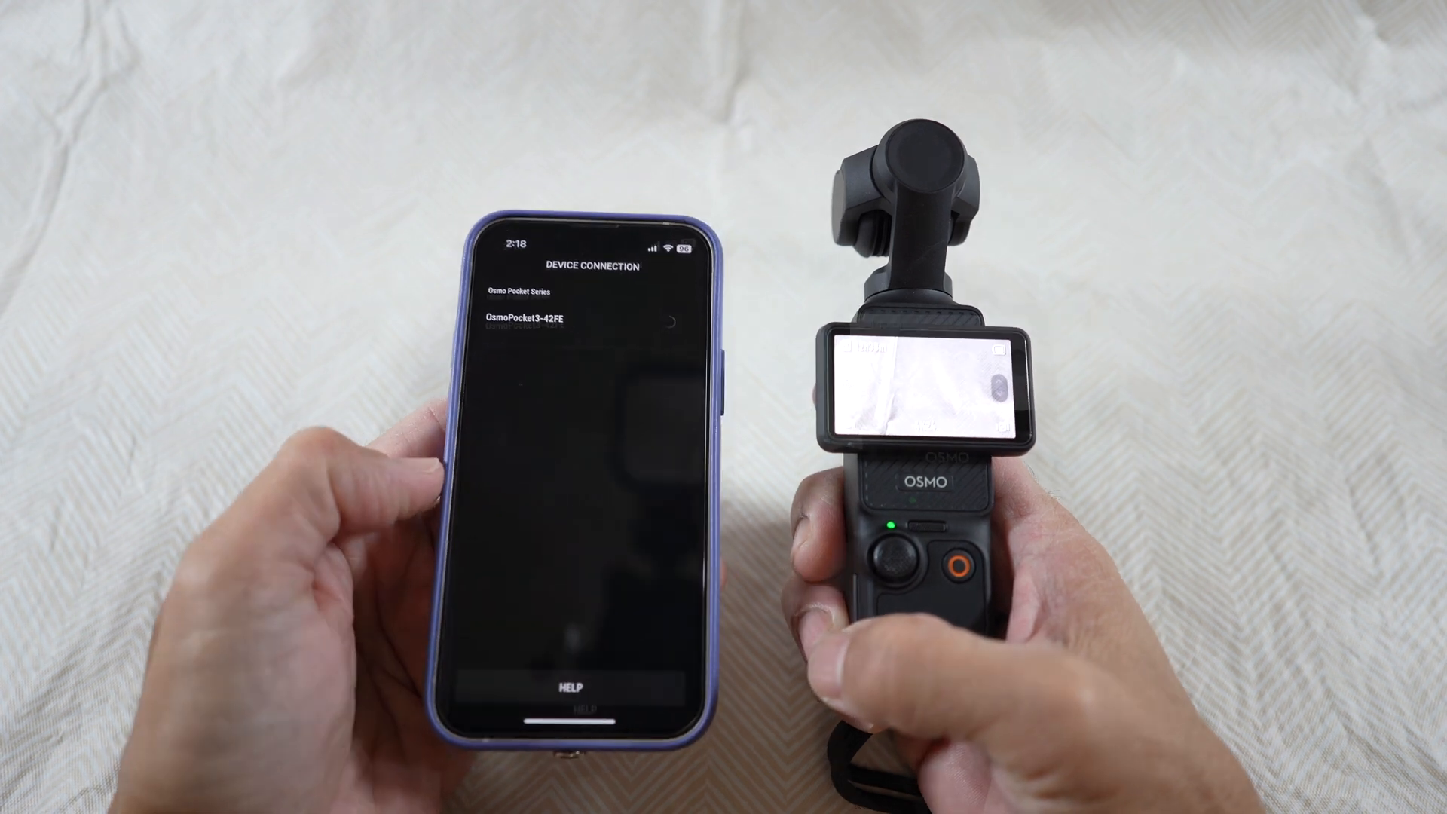
# Connect to OsmoPocket3-42FE and start the Osmo Pocket 3 firmware download
pyautogui.click(568, 318)
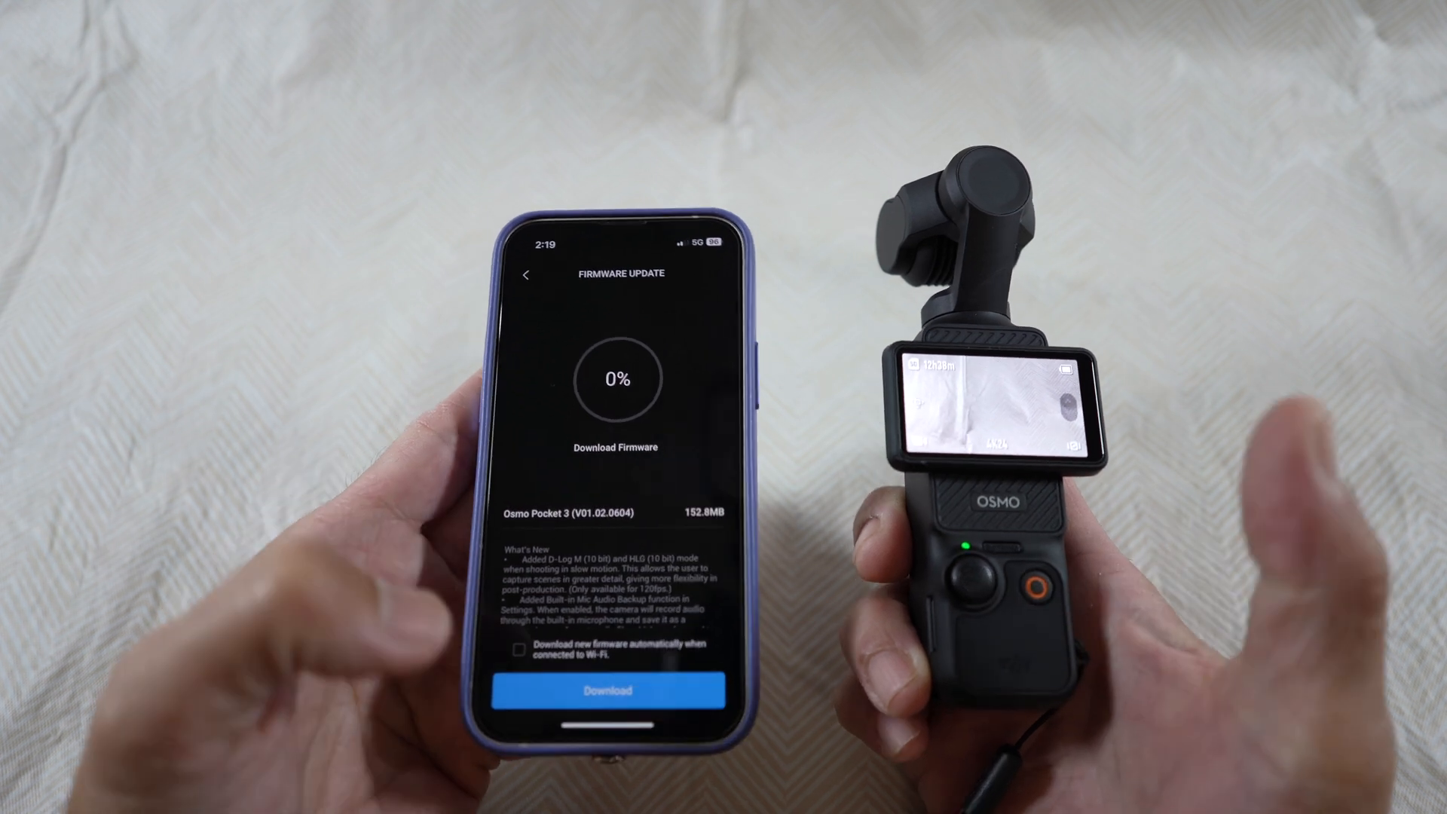
pyautogui.click(607, 691)
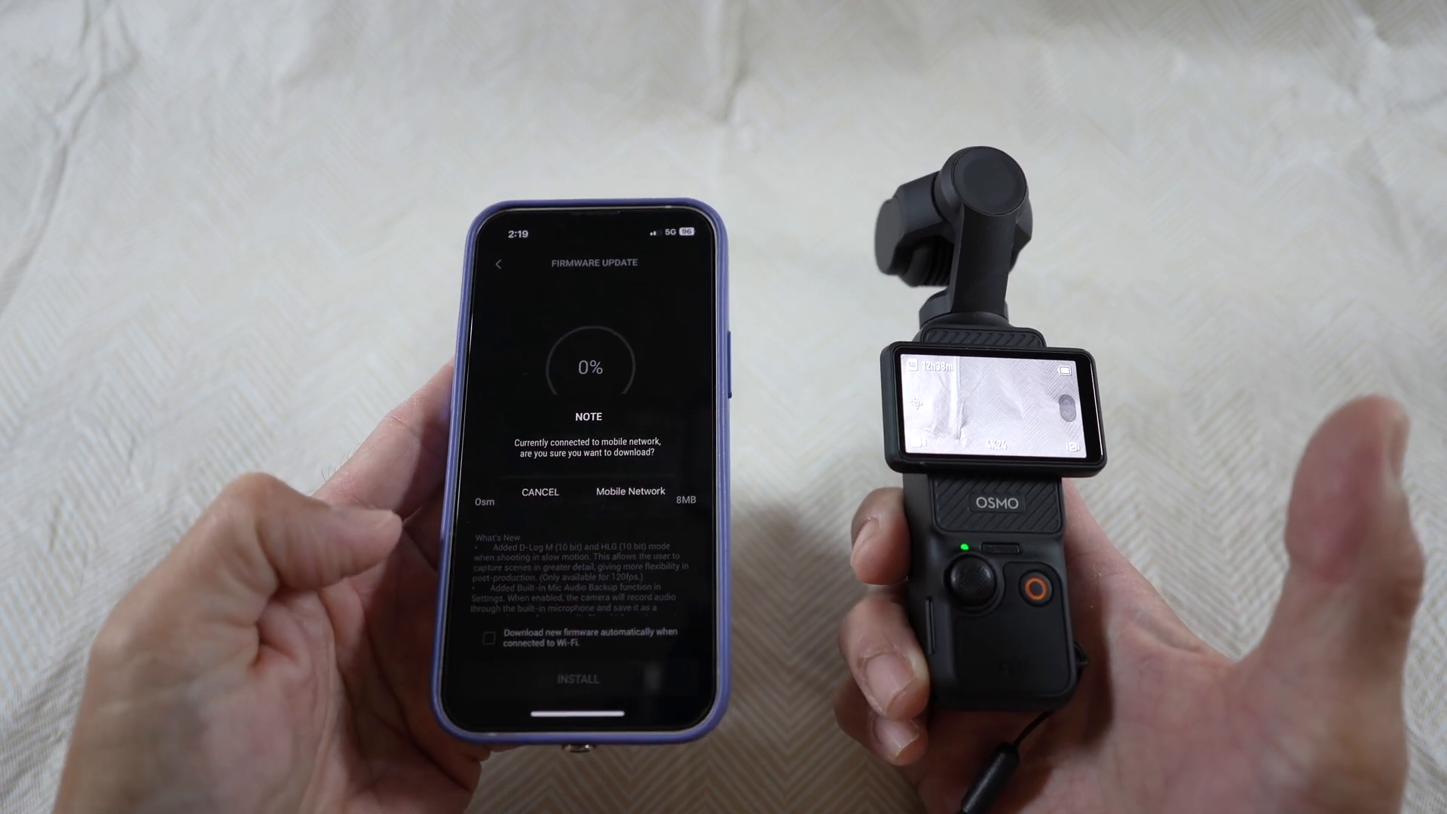
# Confirm the mobile-network download and let firmware V01.02.0604 install to Update Success
pyautogui.click(630, 491)
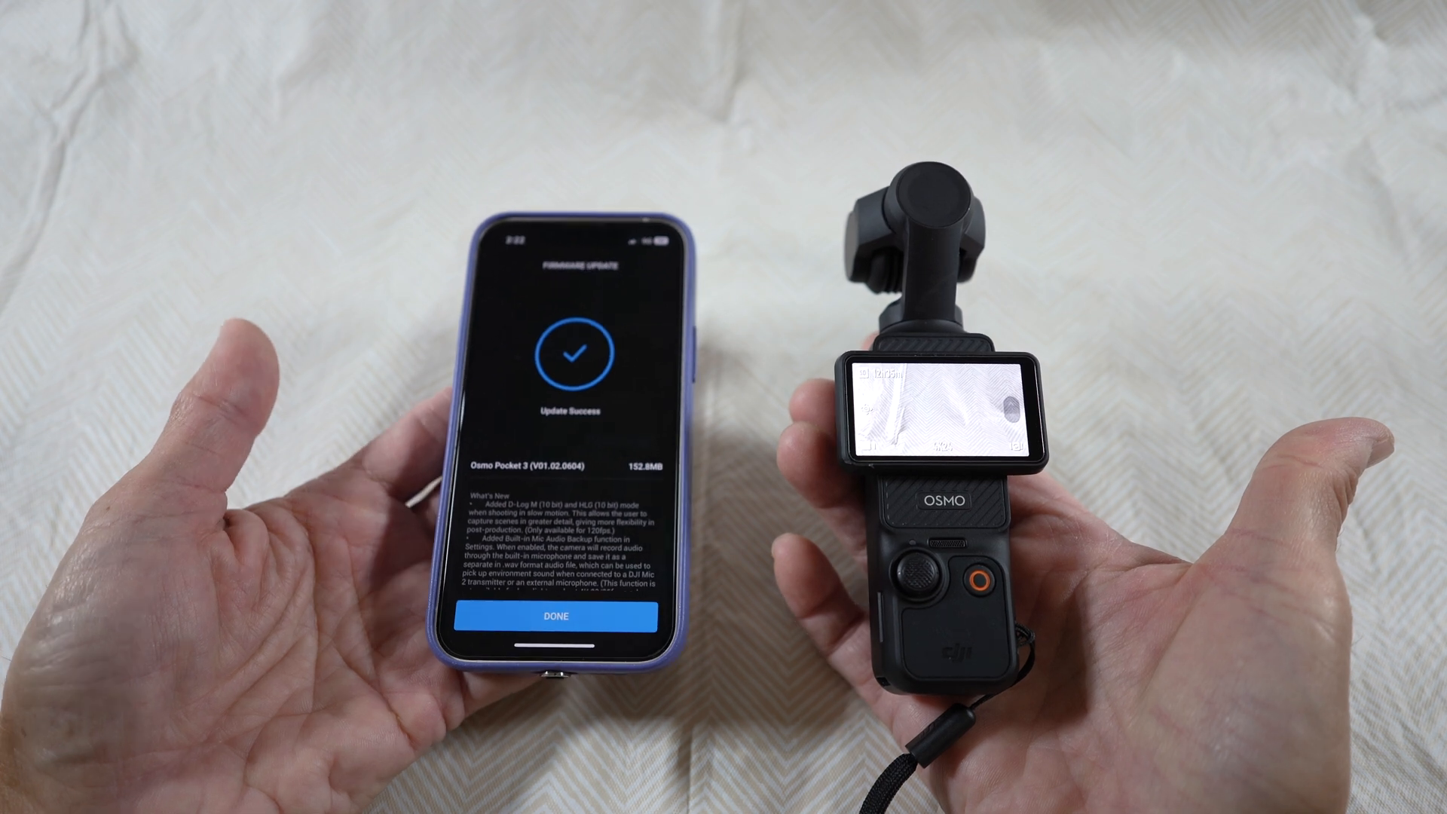
pyautogui.write('https://www.dji.com/mobile/osmo-pocket-3/downloads')
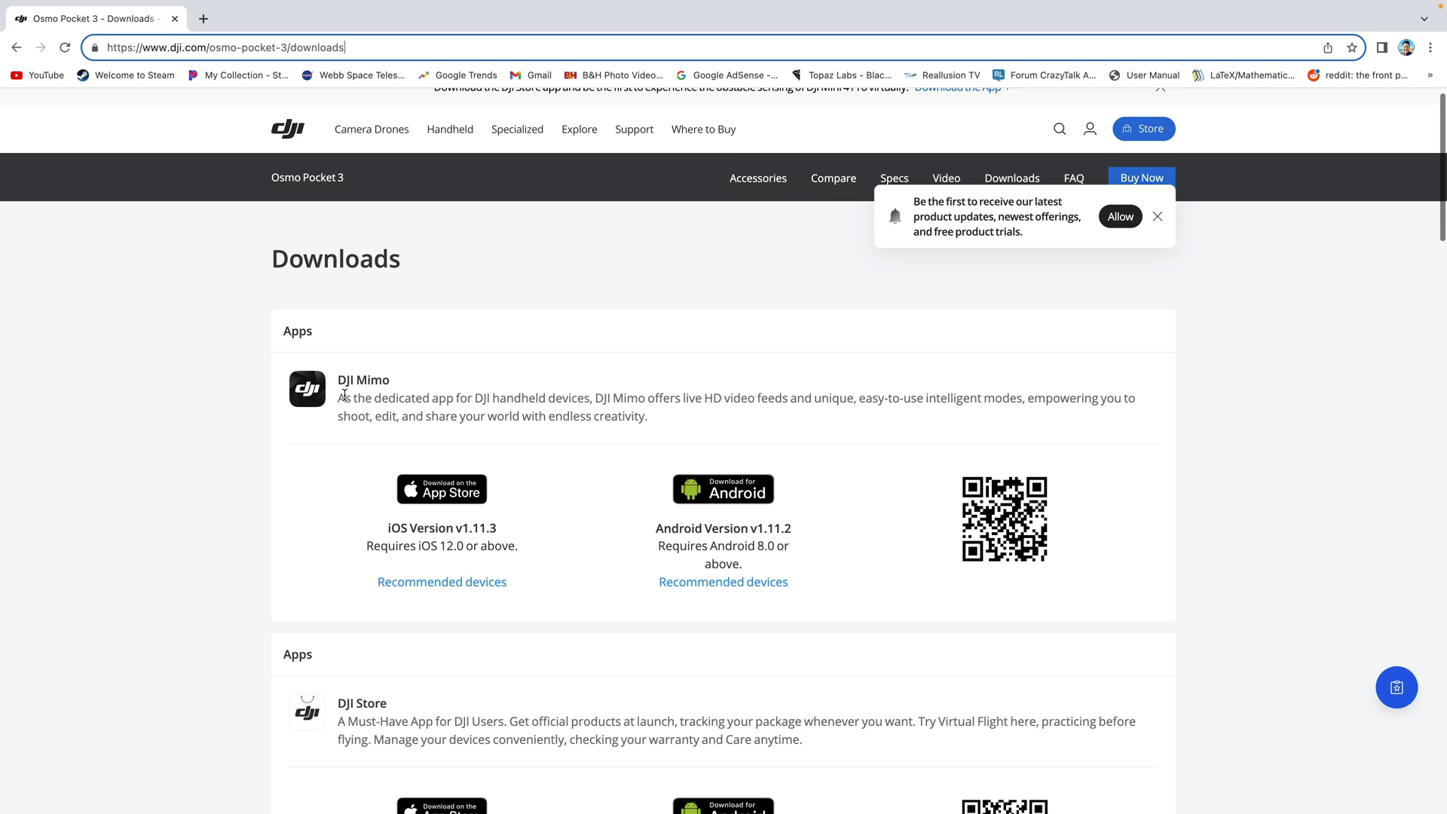
# Reach the Firmware section and view the DJI Mic 2 TX Firmware Update Guide PDF
pyautogui.scroll(-3)
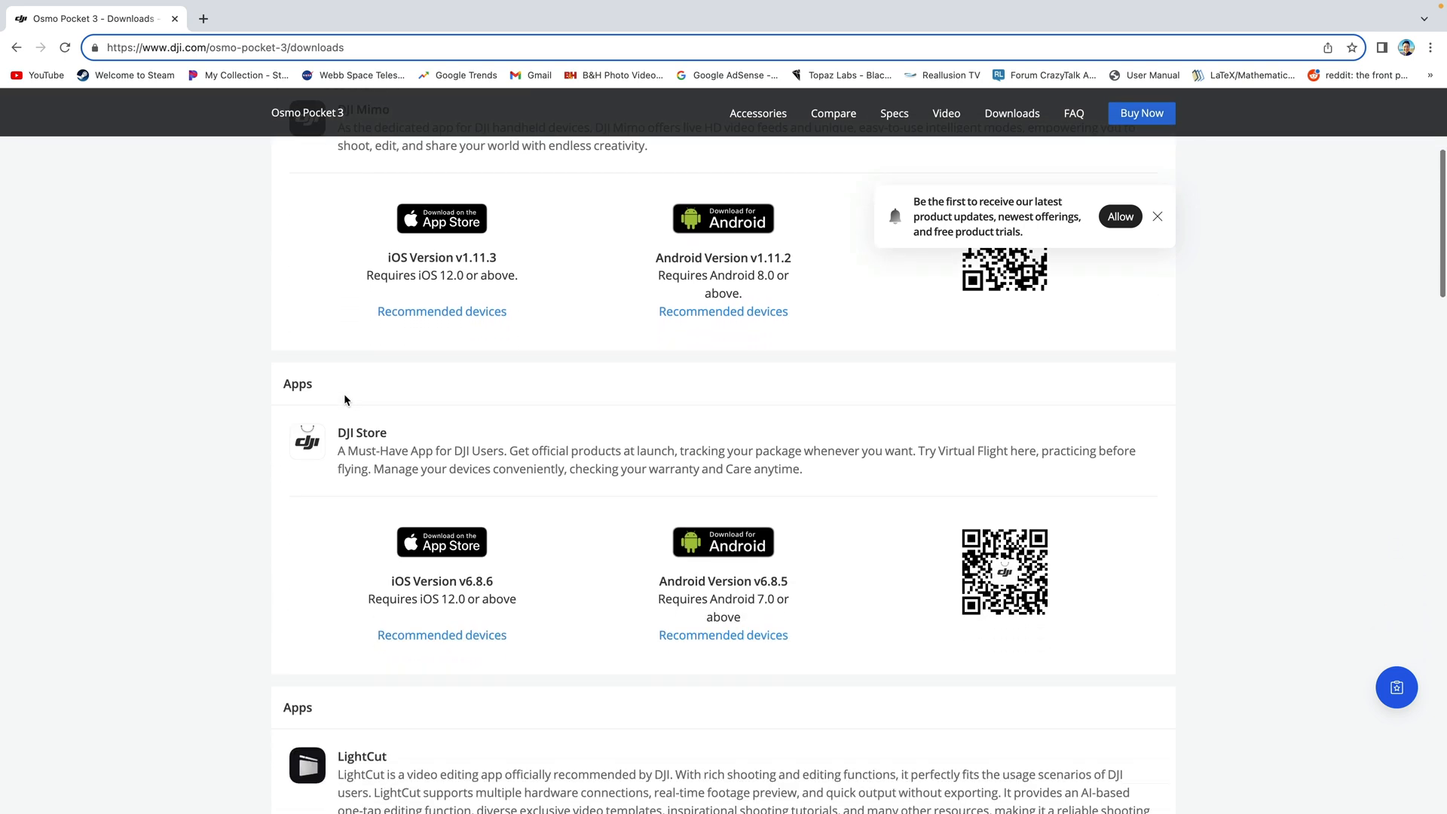
pyautogui.scroll(-3)
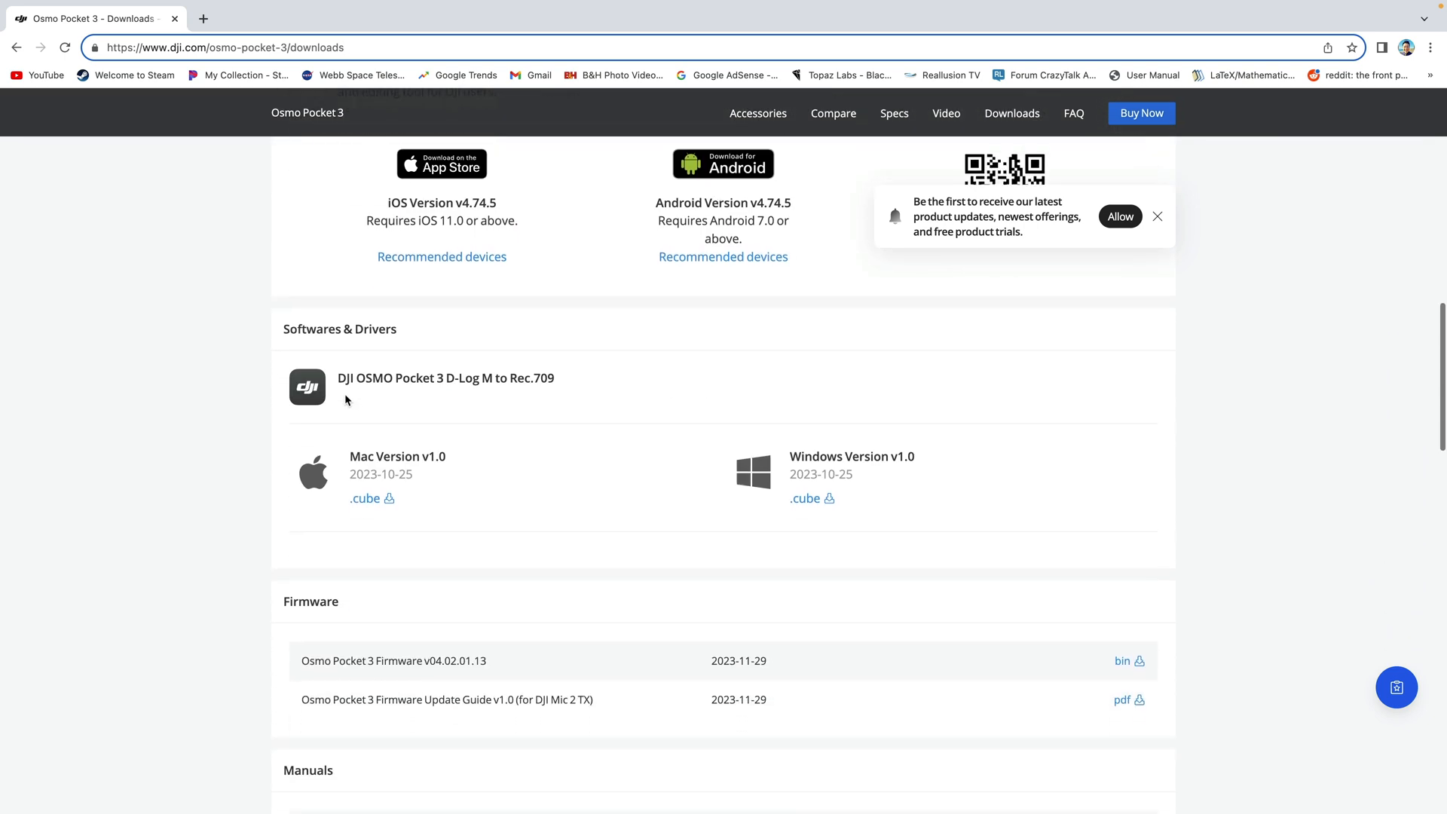
pyautogui.scroll(-3)
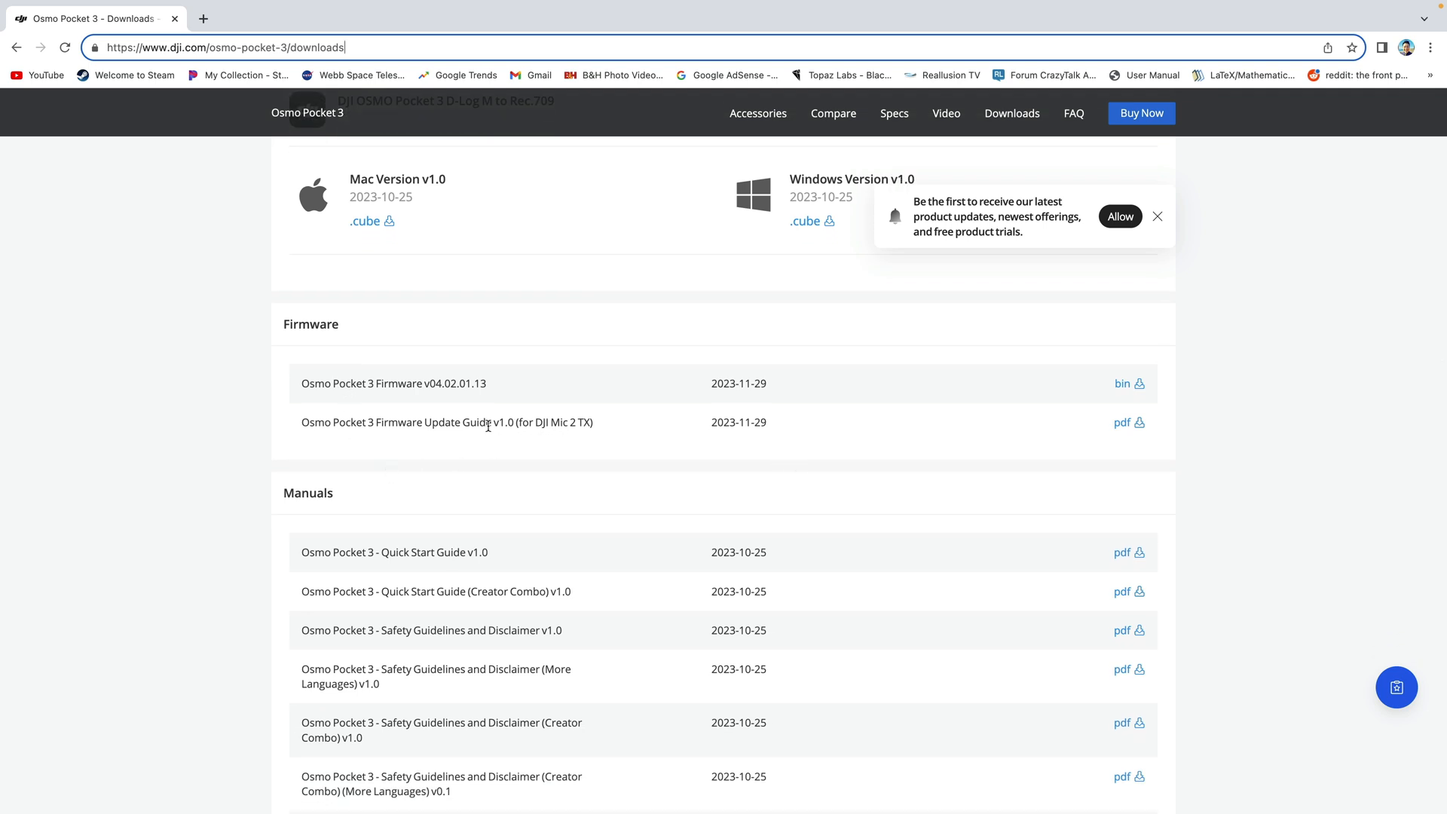
pyautogui.moveTo(663, 435)
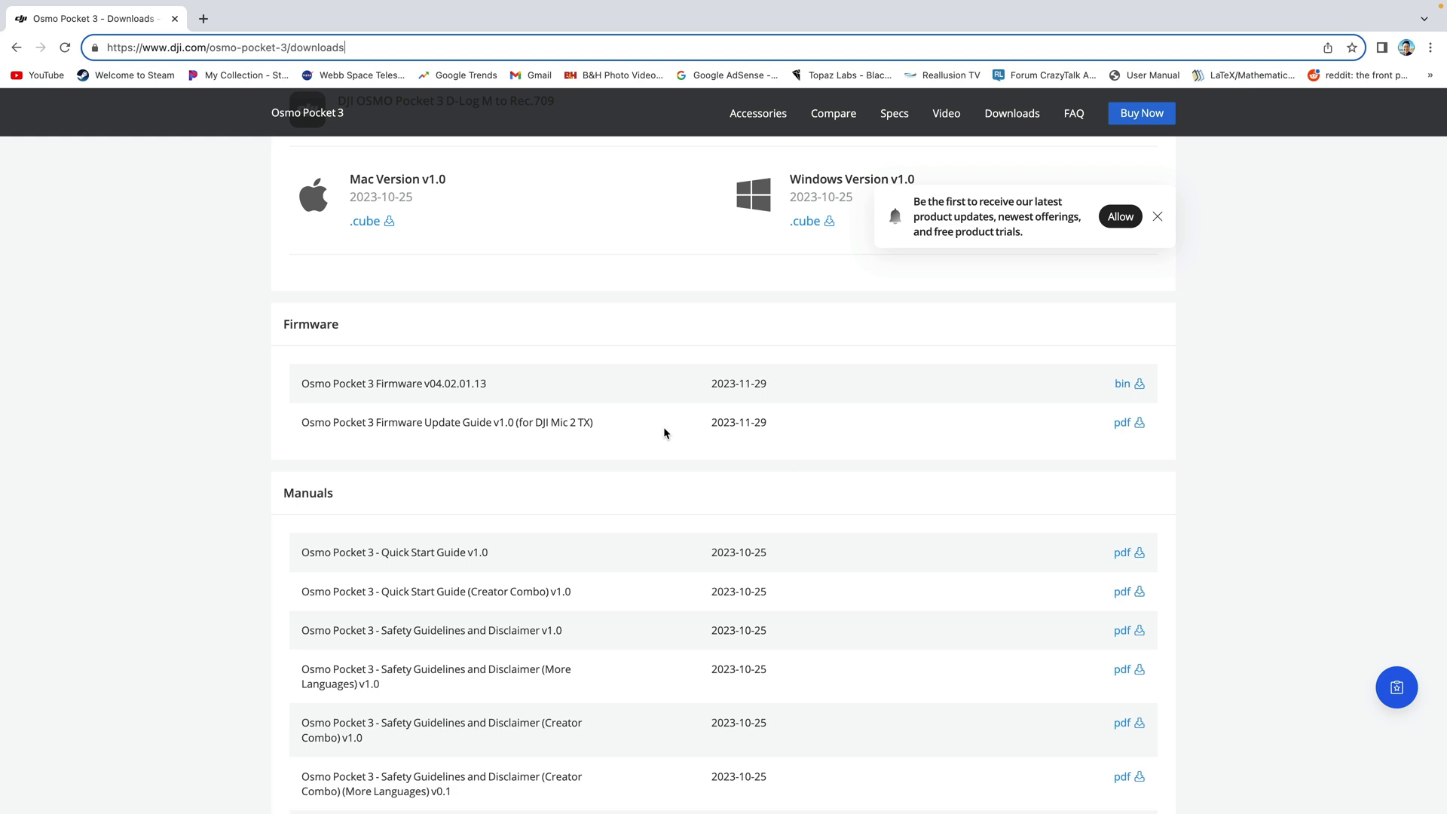
pyautogui.moveTo(1136, 433)
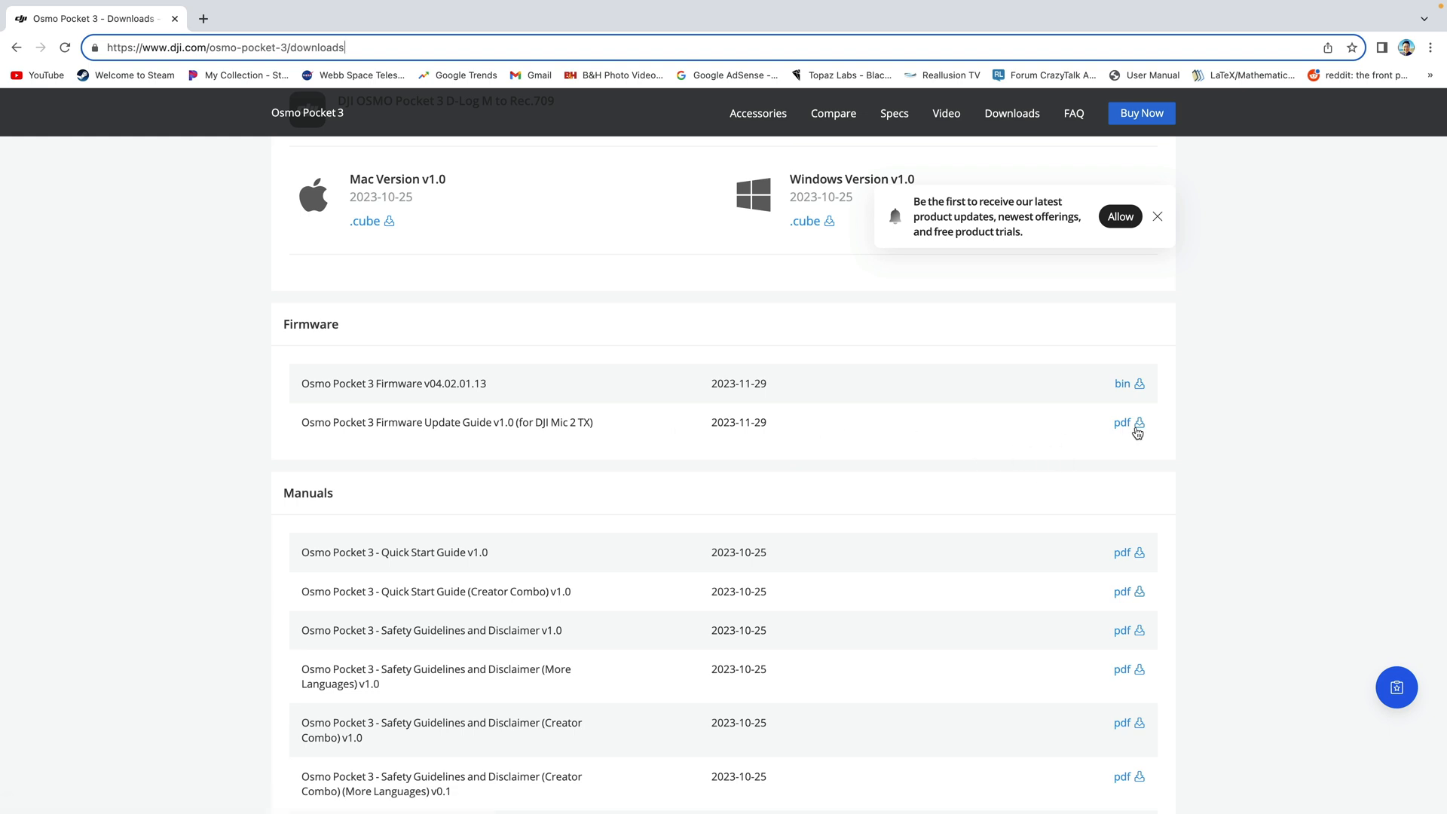
pyautogui.click(1121, 422)
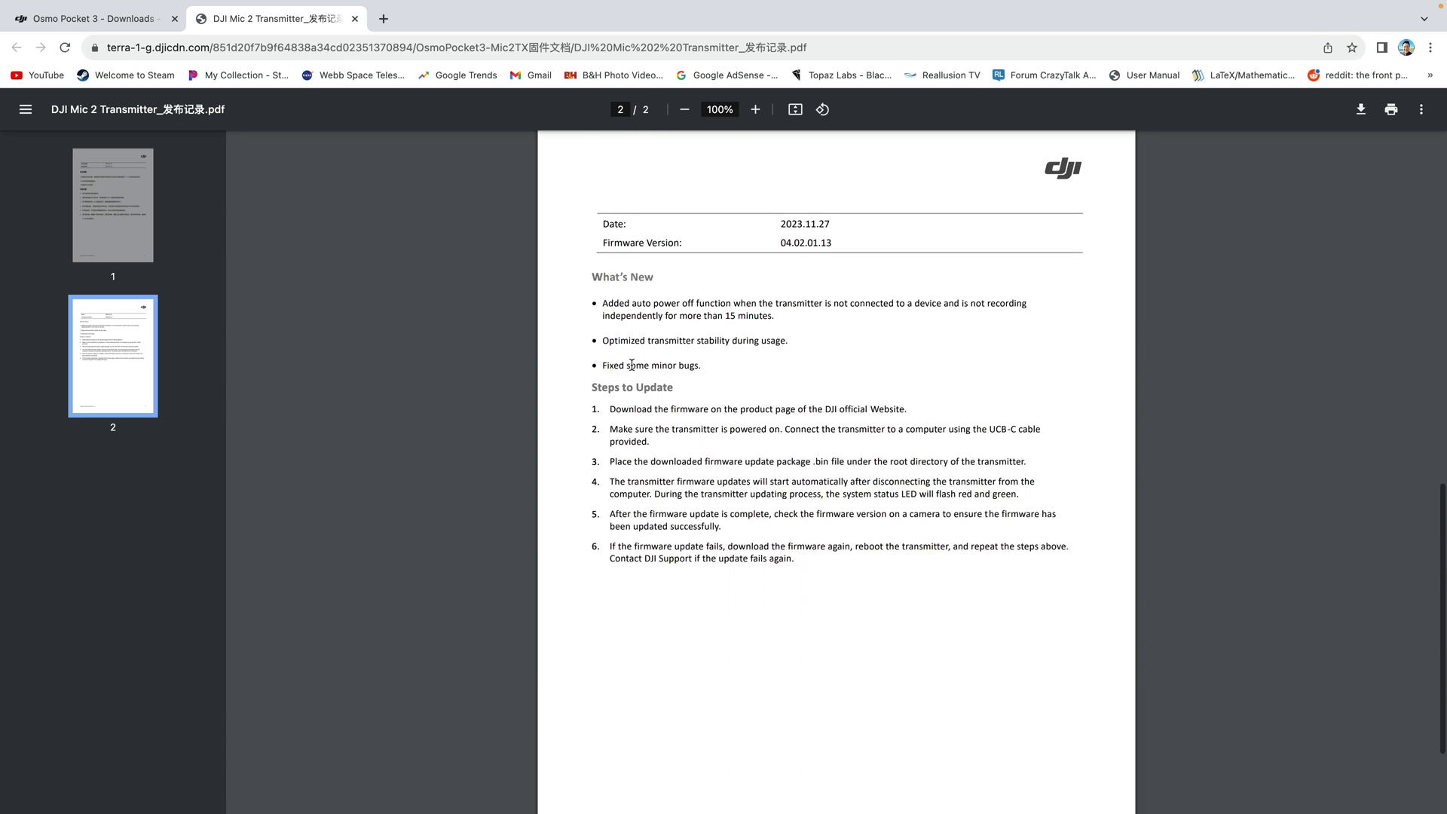
# Read the Mic 2 Transmitter update steps, then return to the Osmo Pocket 3 Downloads tab
pyautogui.scroll(-3)
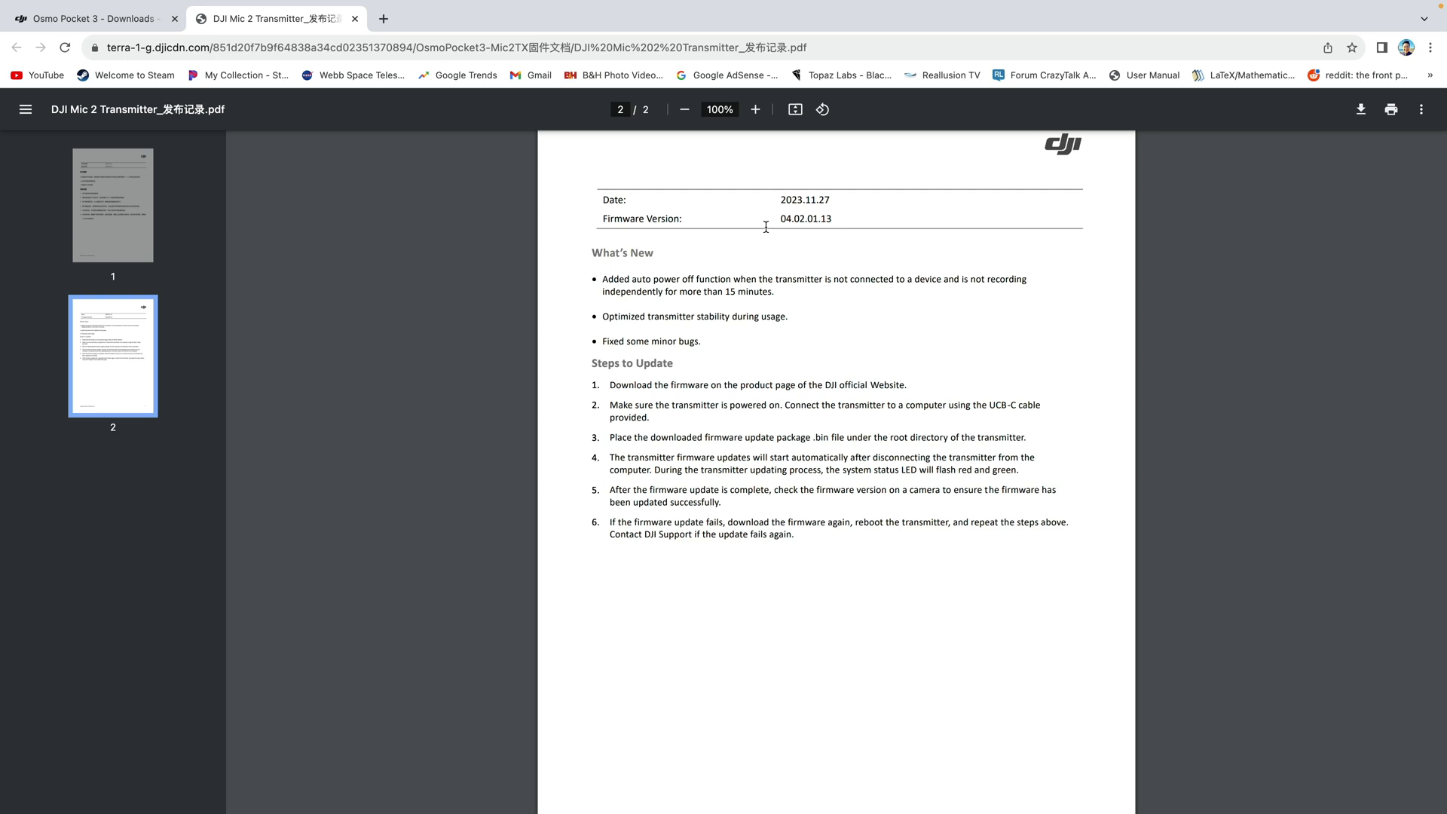
pyautogui.click(88, 18)
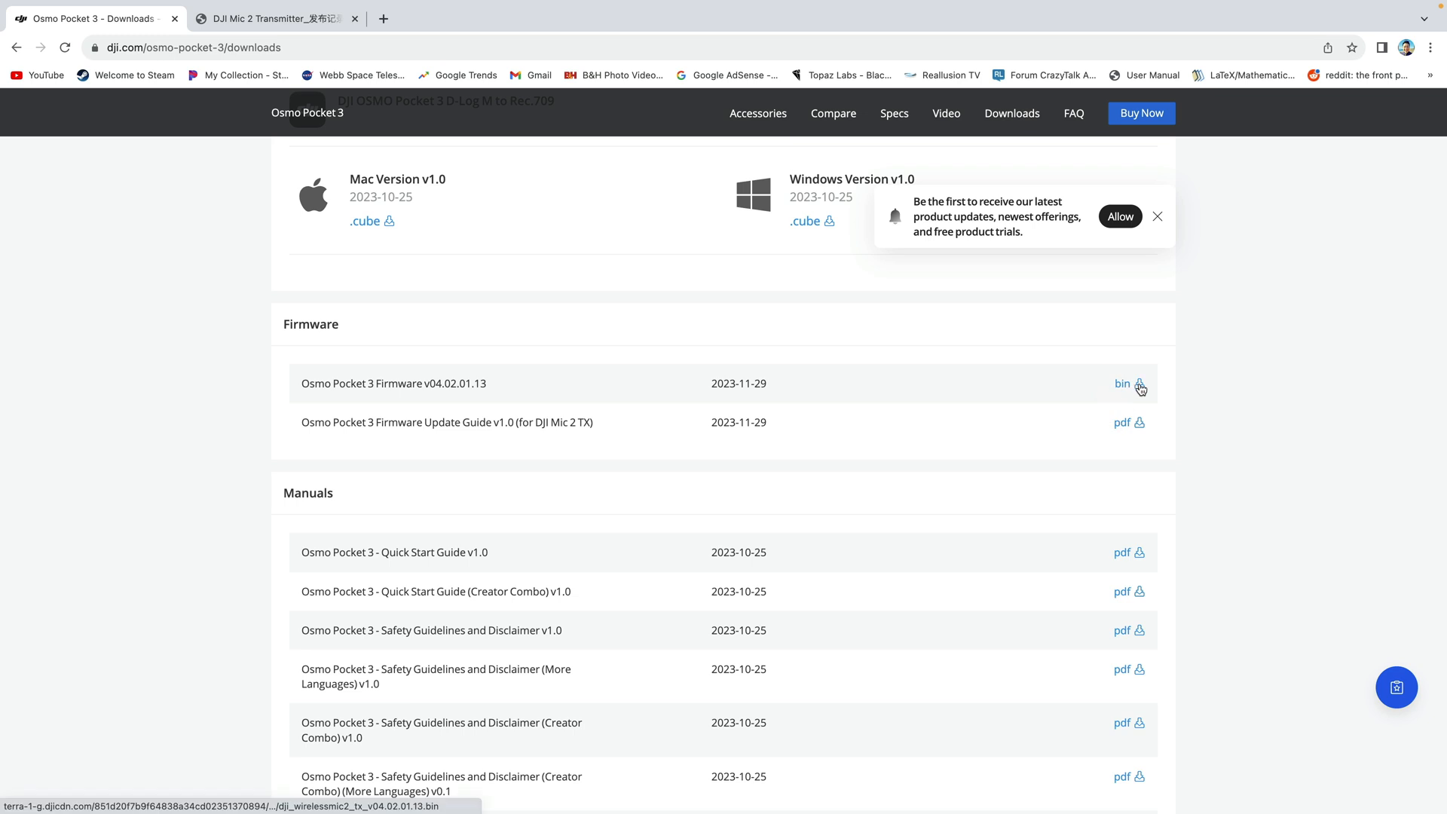
# Download the firmware v04.02.01.13 .bin file and minimize Chrome to show the desktop
pyautogui.click(1121, 383)
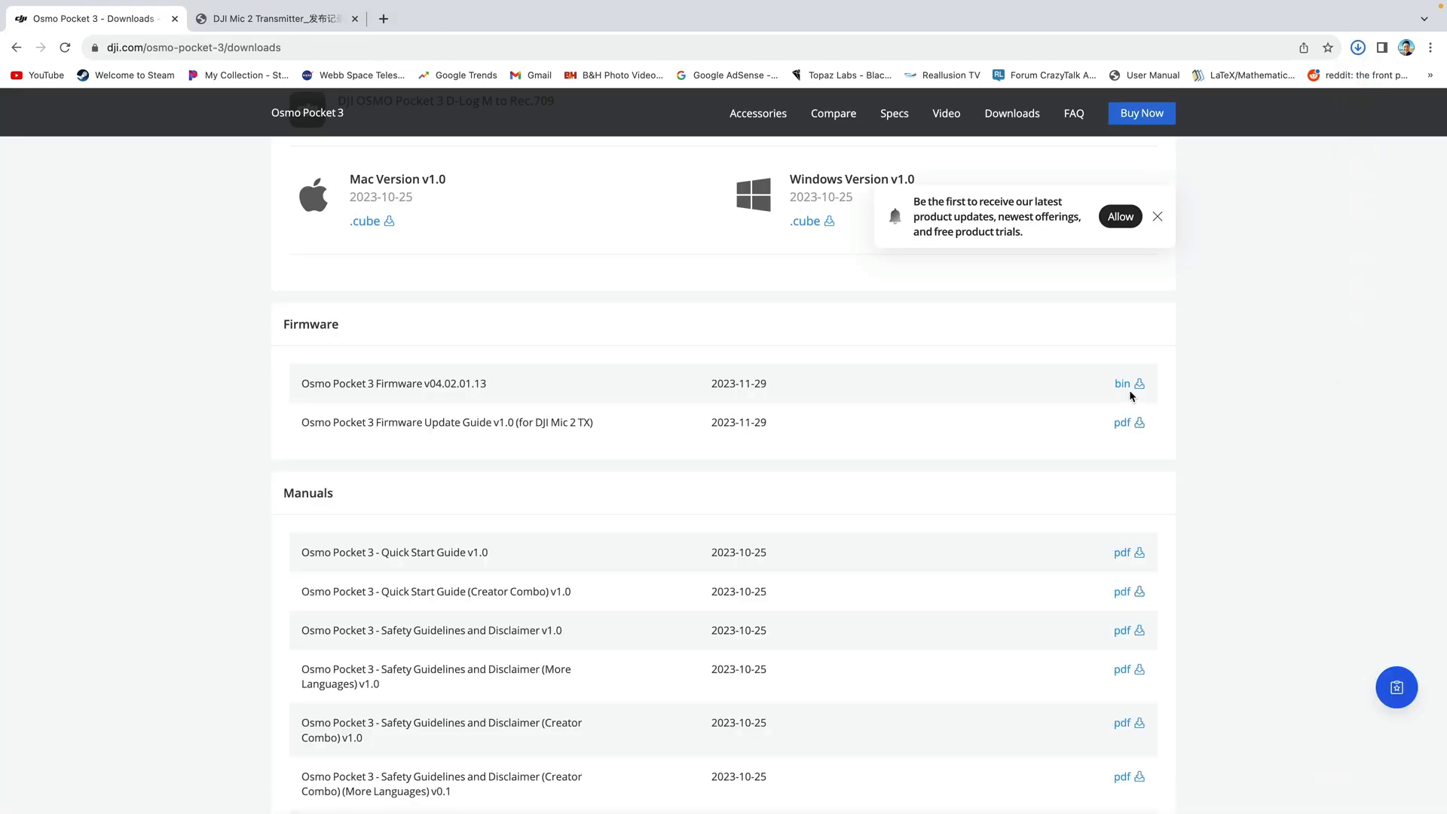
pyautogui.moveTo(945, 475)
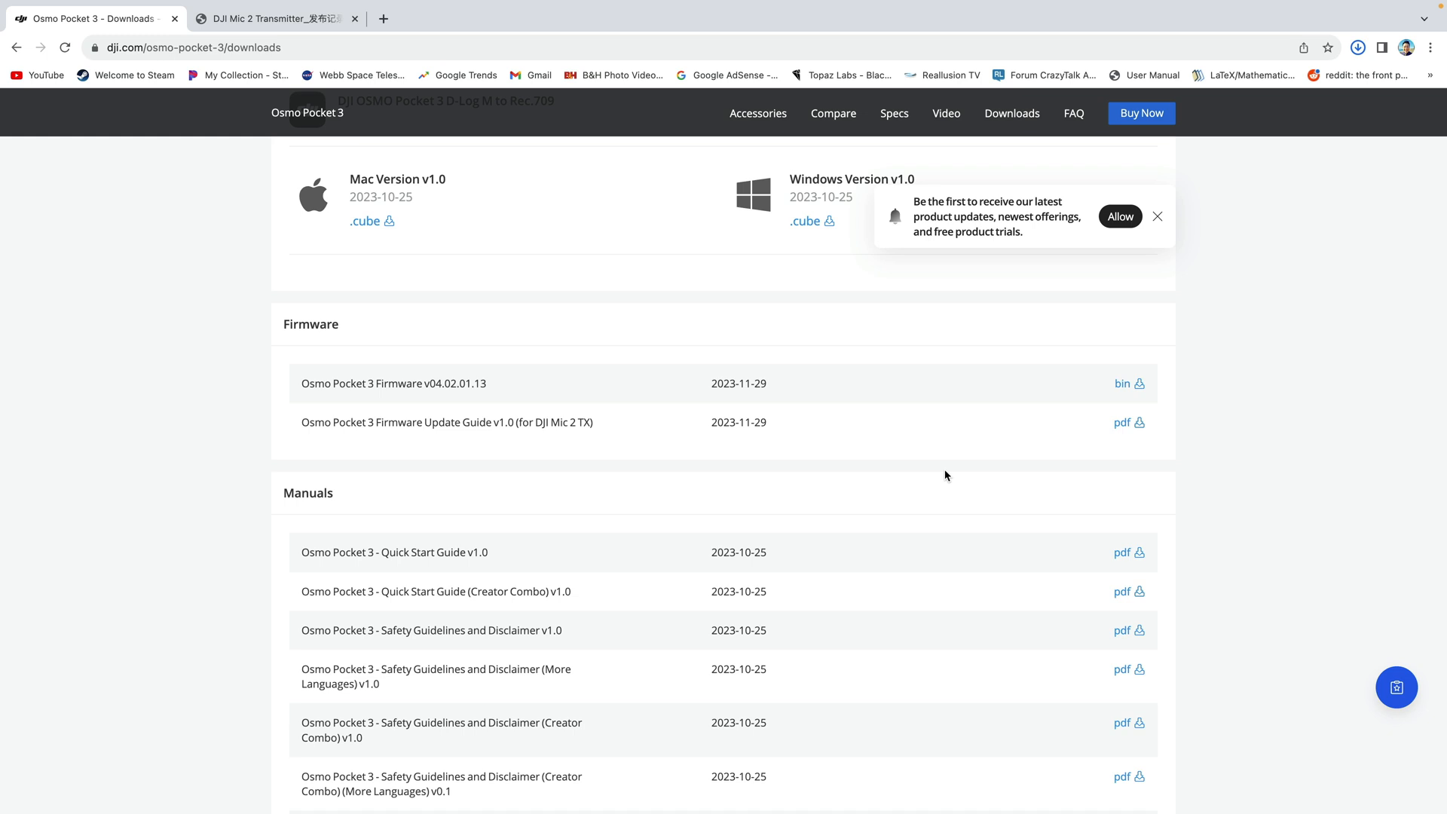
pyautogui.click(1121, 383)
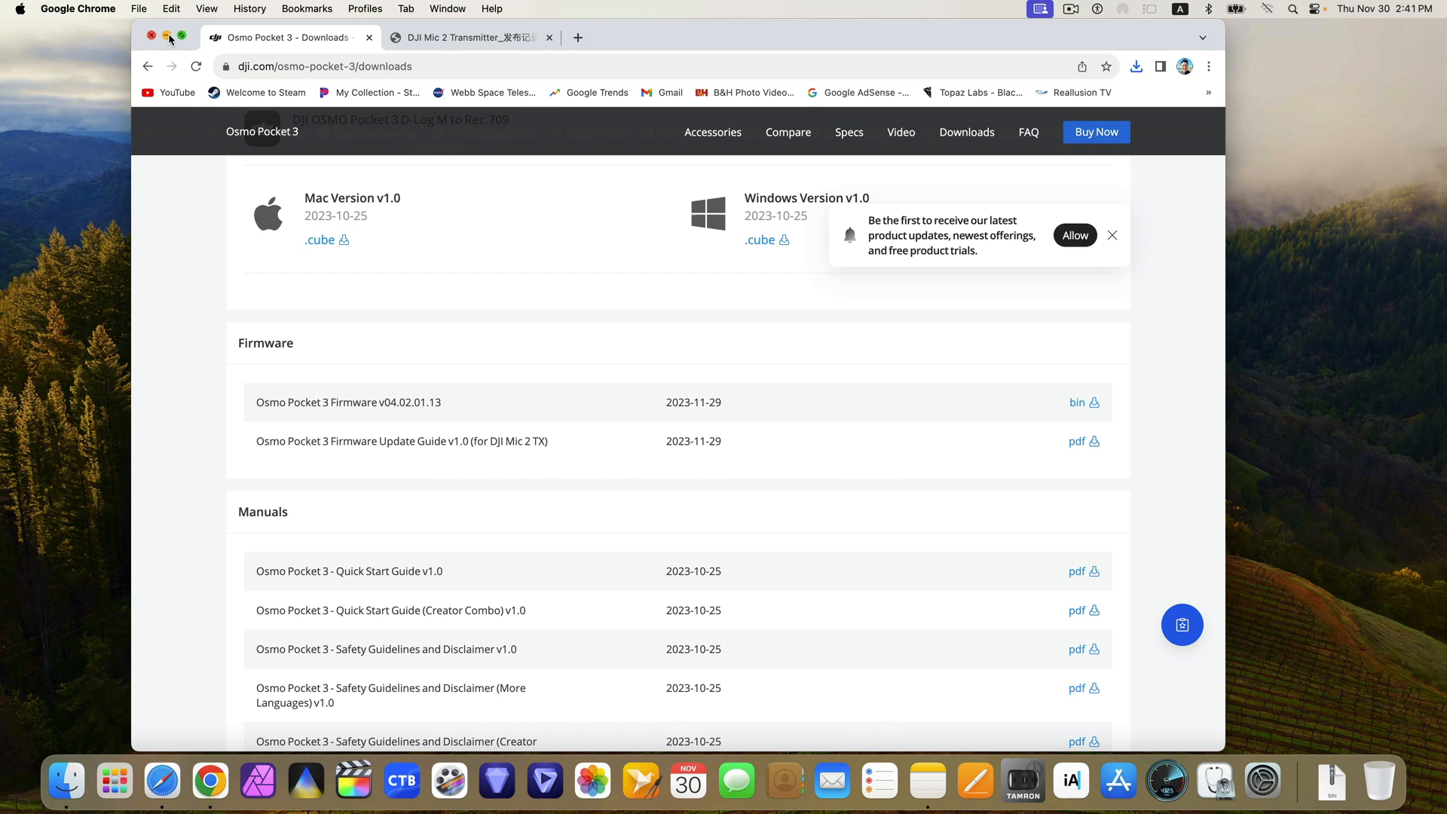
pyautogui.click(152, 37)
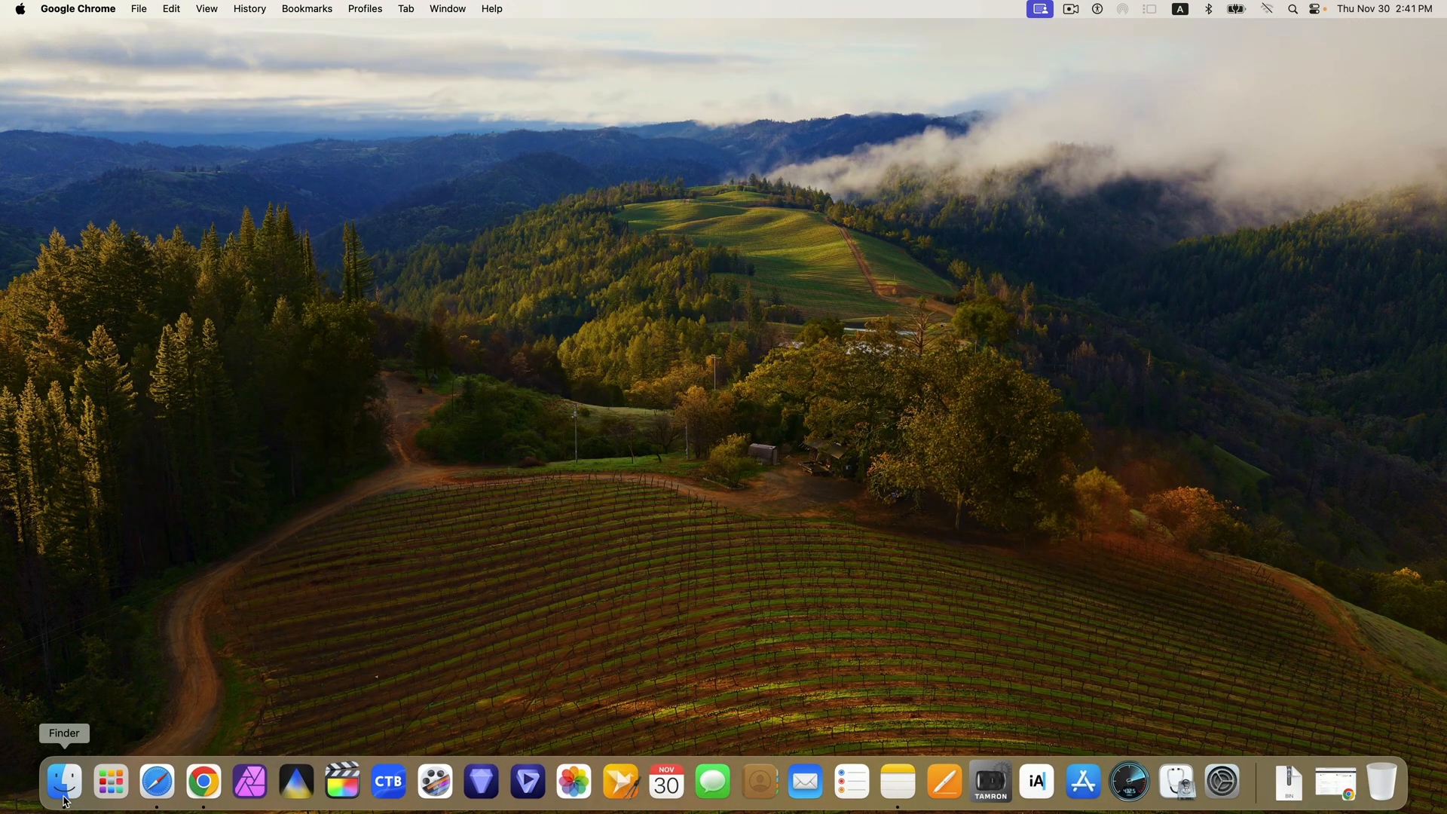
# Show the .bin file in Finder's Downloads and allow the transmitter, mounting the NO NAME drive
pyautogui.click(64, 783)
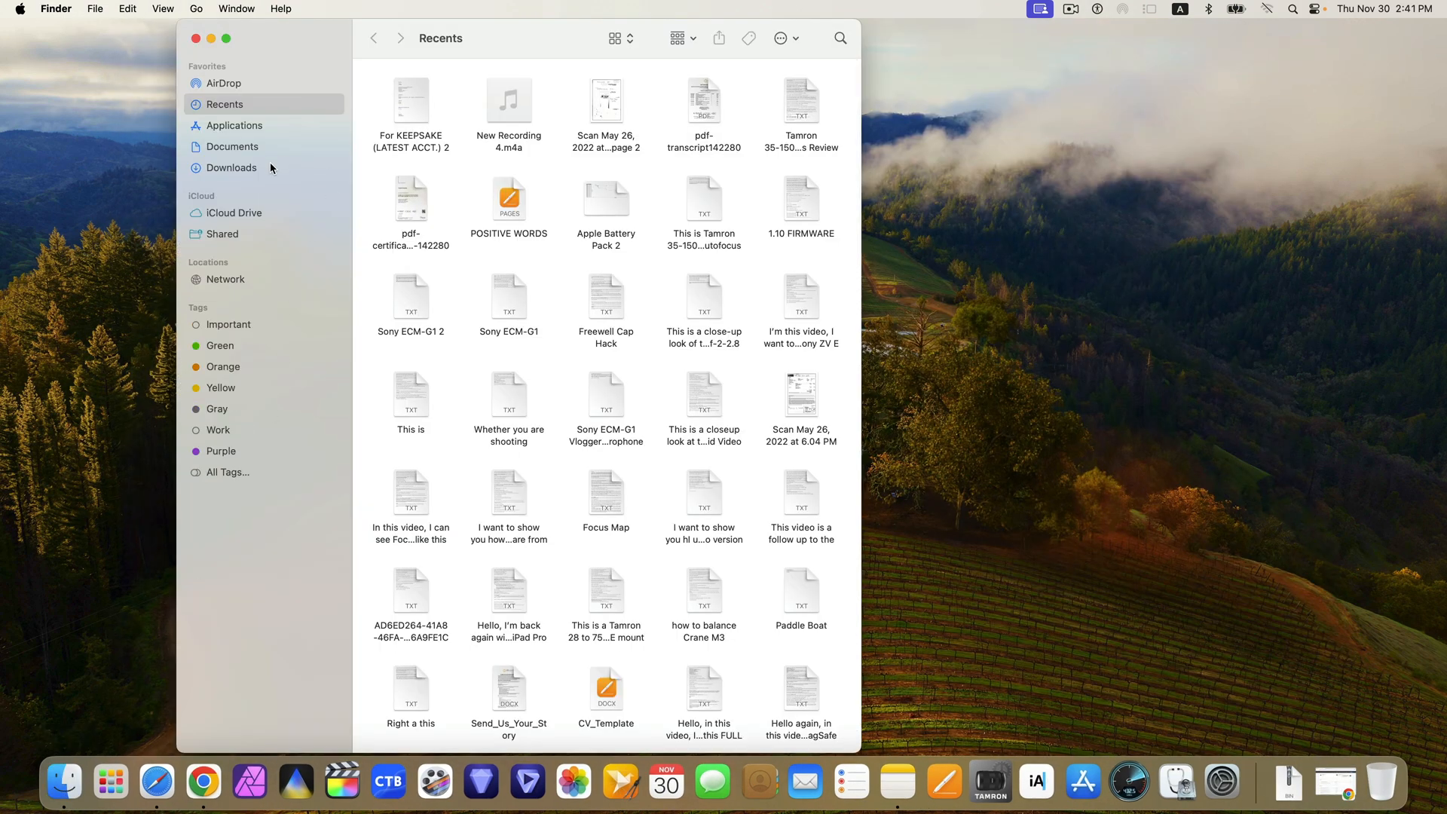
pyautogui.click(232, 168)
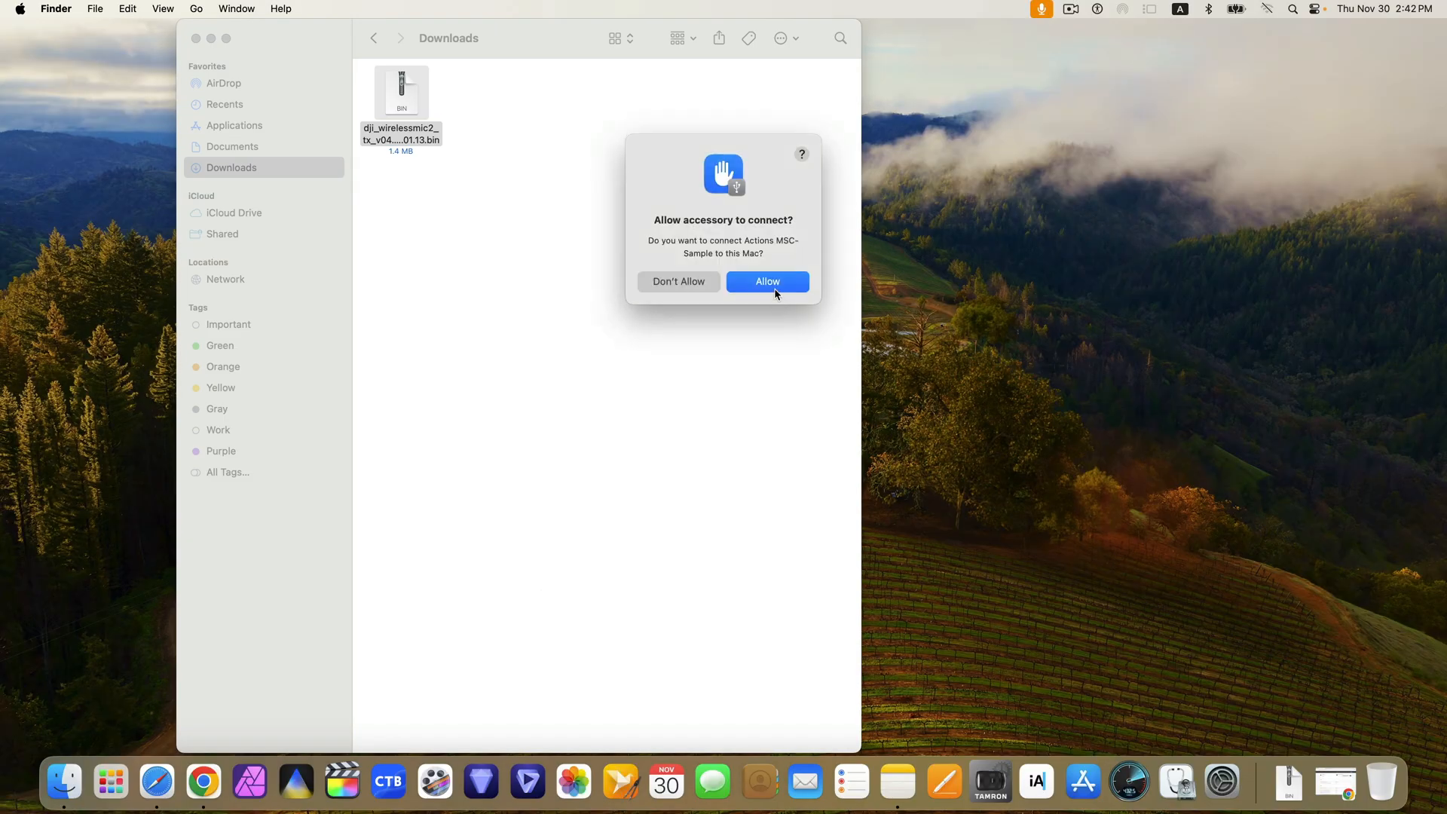
pyautogui.click(767, 282)
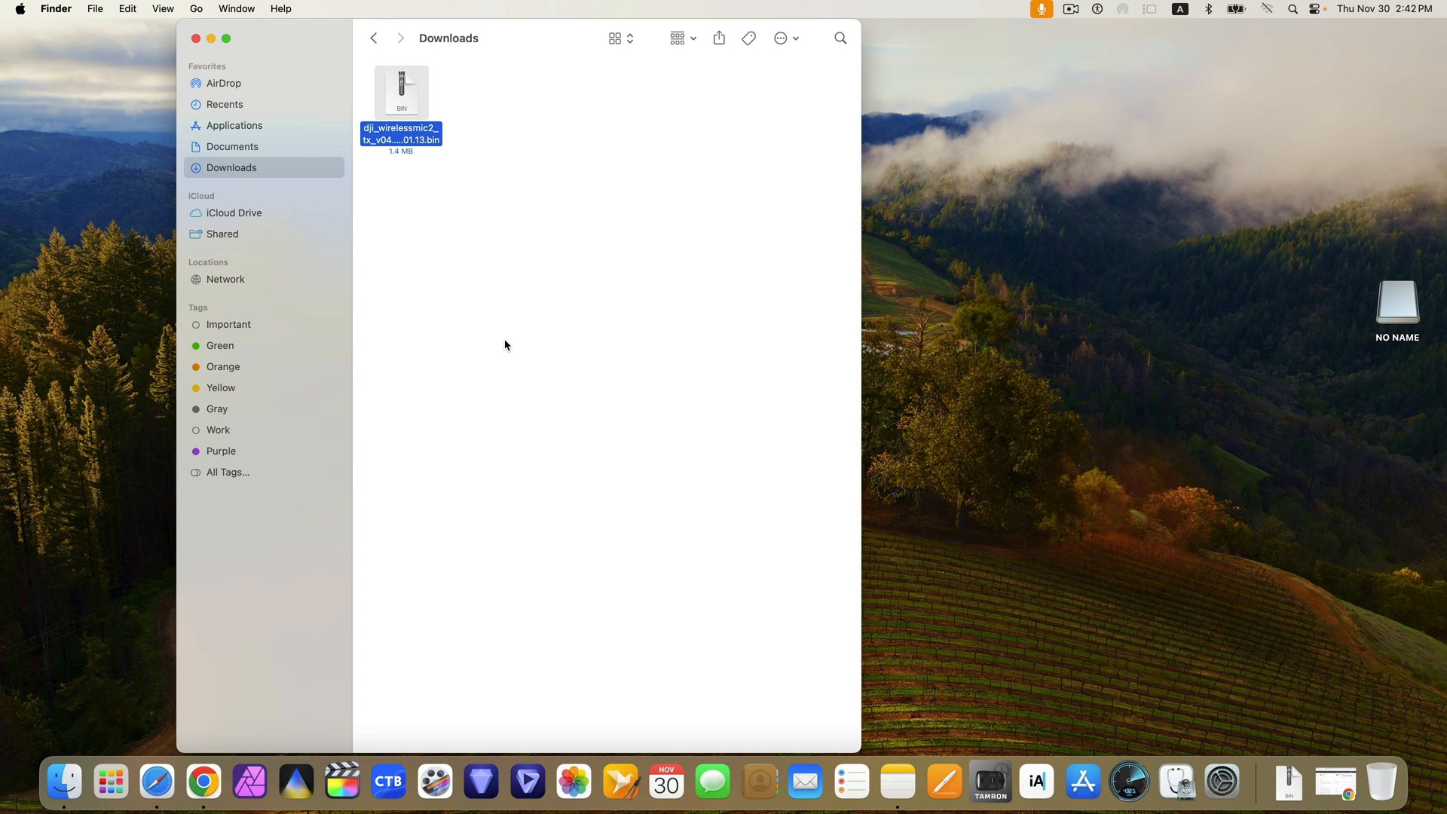